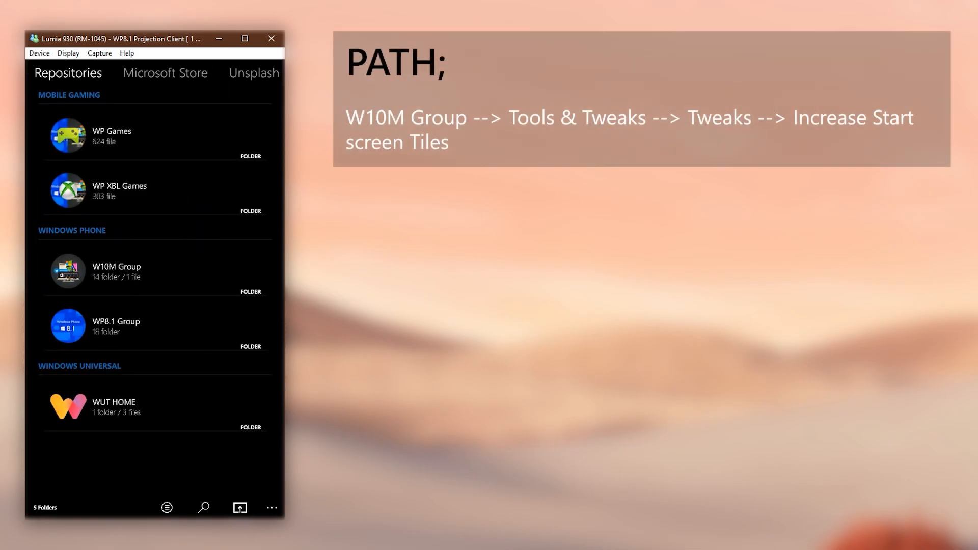
- Navigate W10M Group > Tools and Tweaks to the Increase Start Screen tiles folder
left_click(116, 266)
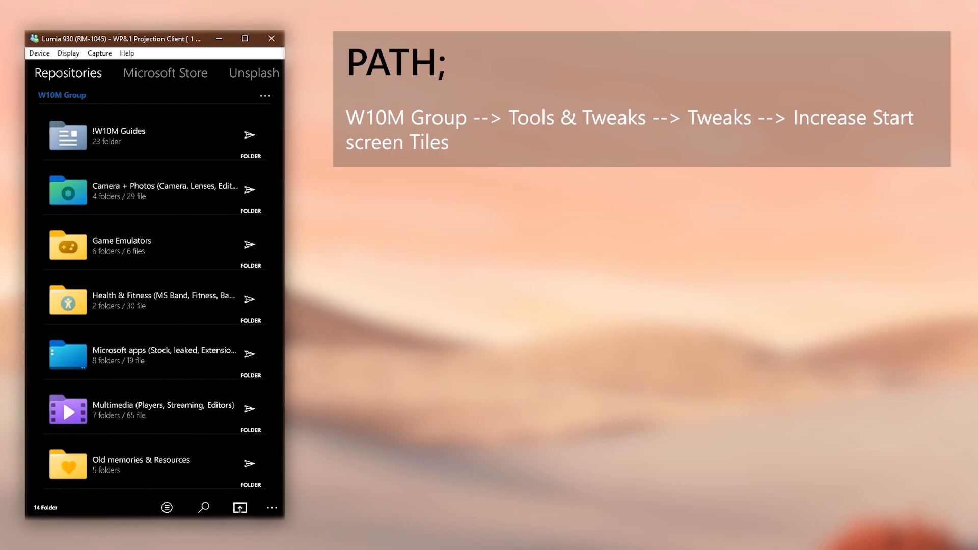
scroll("down", 3)
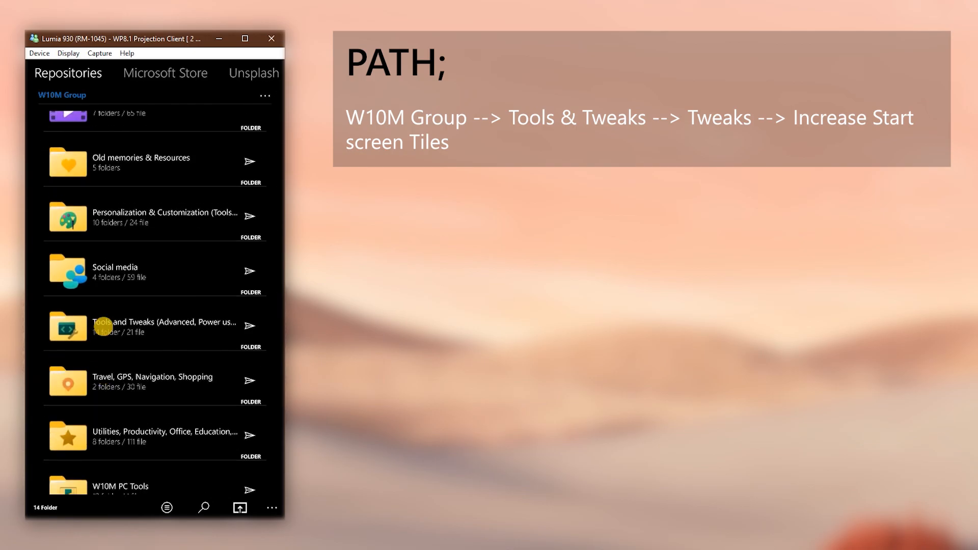
left_click(163, 323)
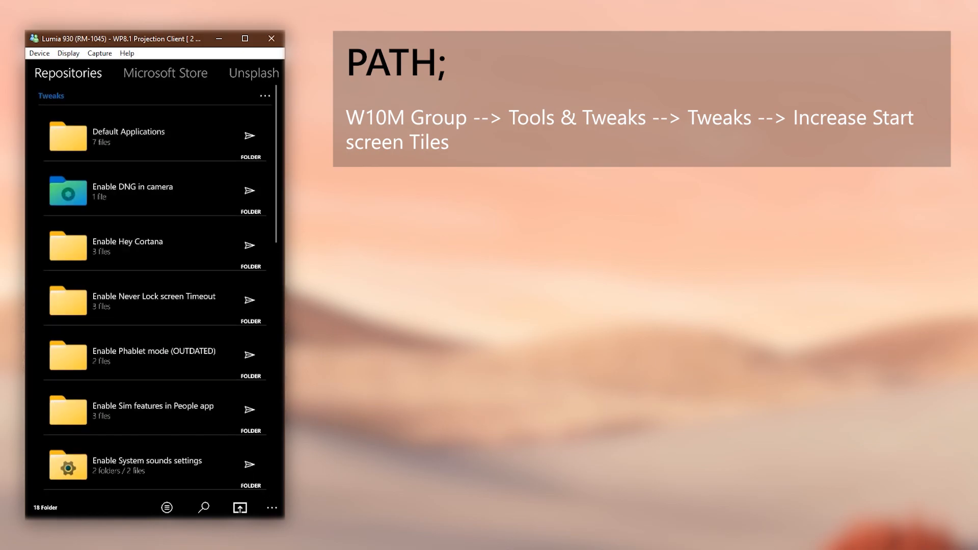
scroll("down", 3)
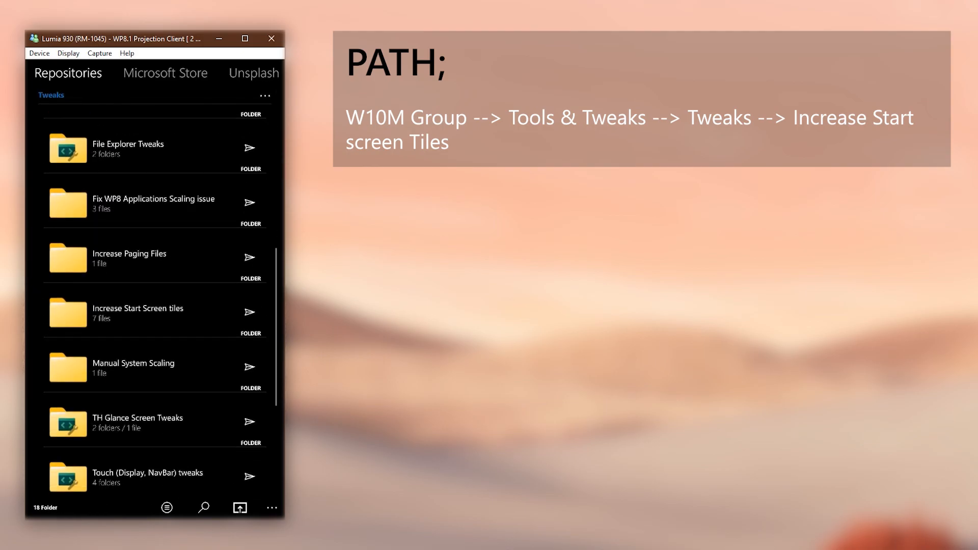
left_click(138, 311)
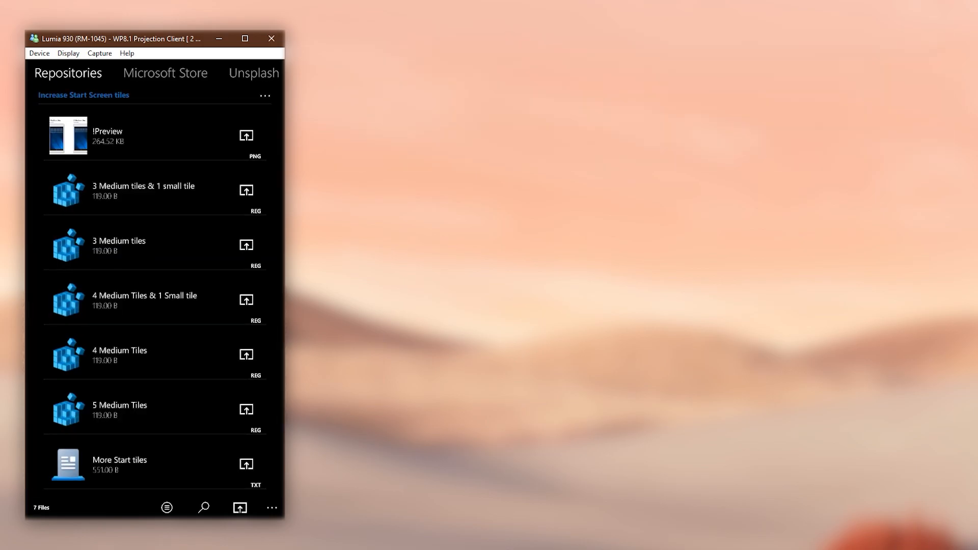
left_click(124, 135)
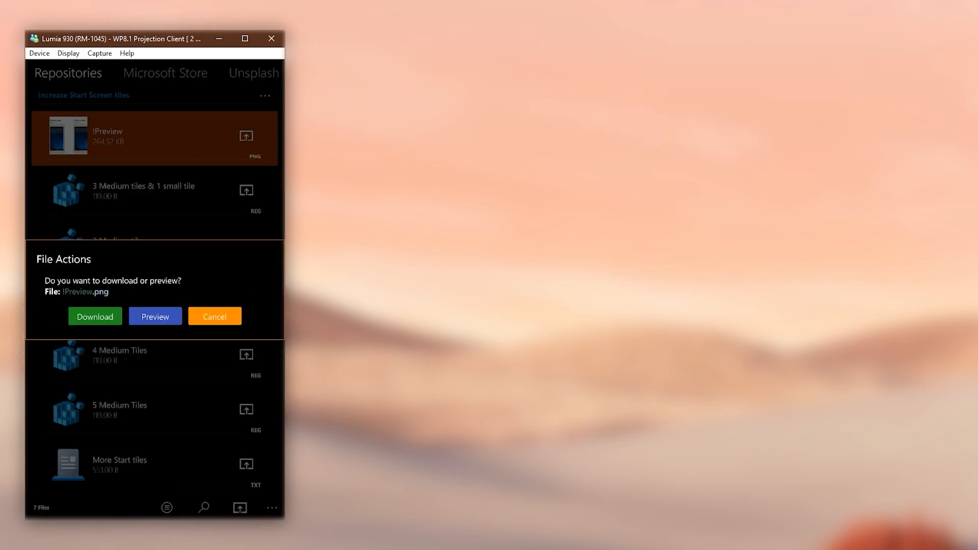
left_click(155, 315)
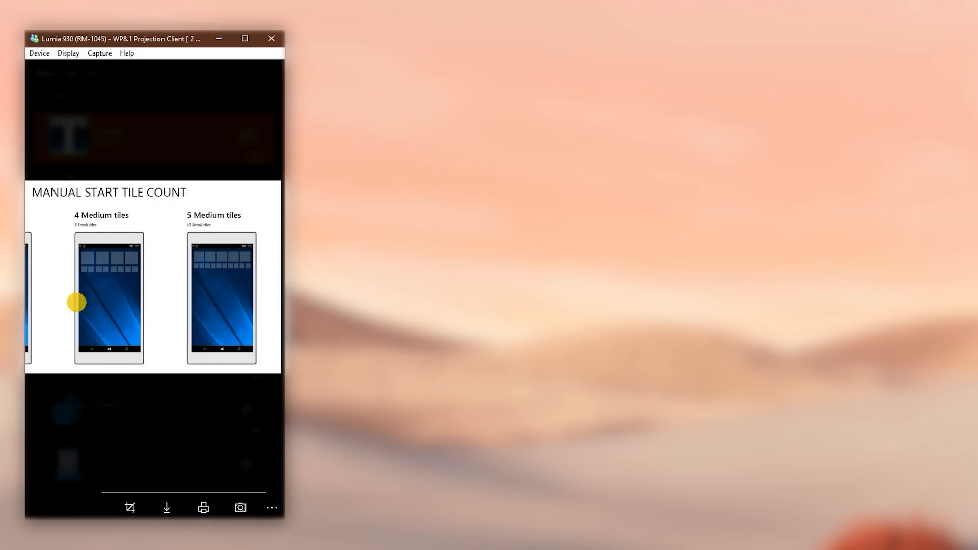
left_click(271, 506)
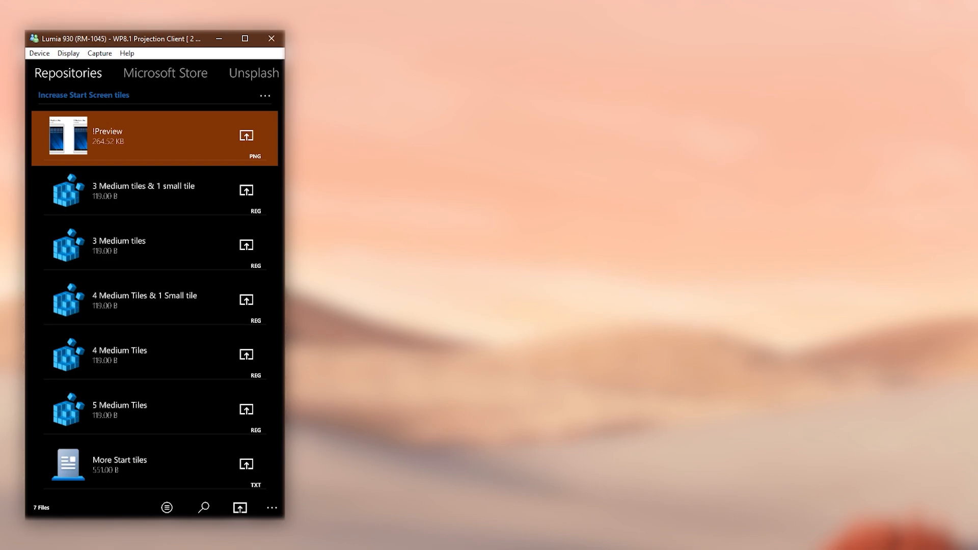
- Multi-select the 3, 4 and 5 Medium Tiles REG files and start their group download
left_click(271, 506)
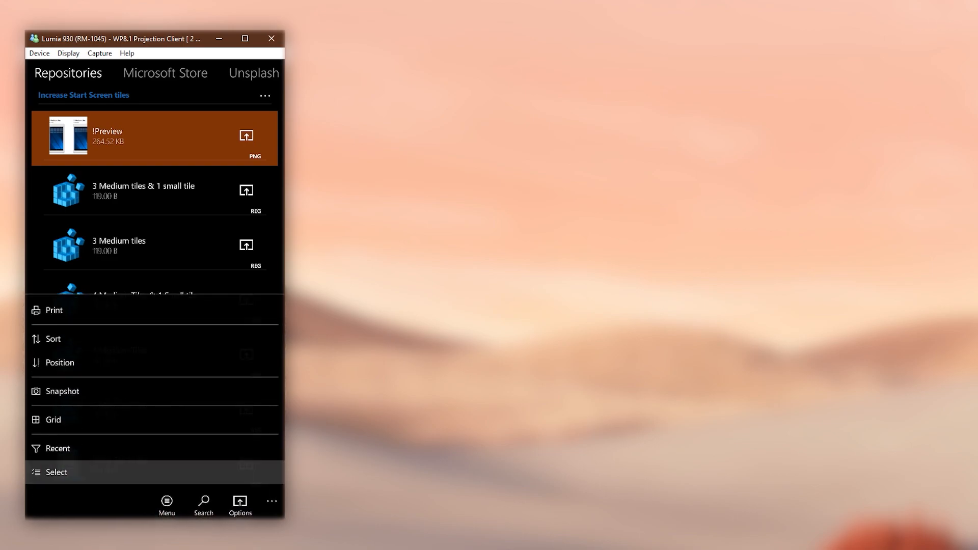
left_click(55, 472)
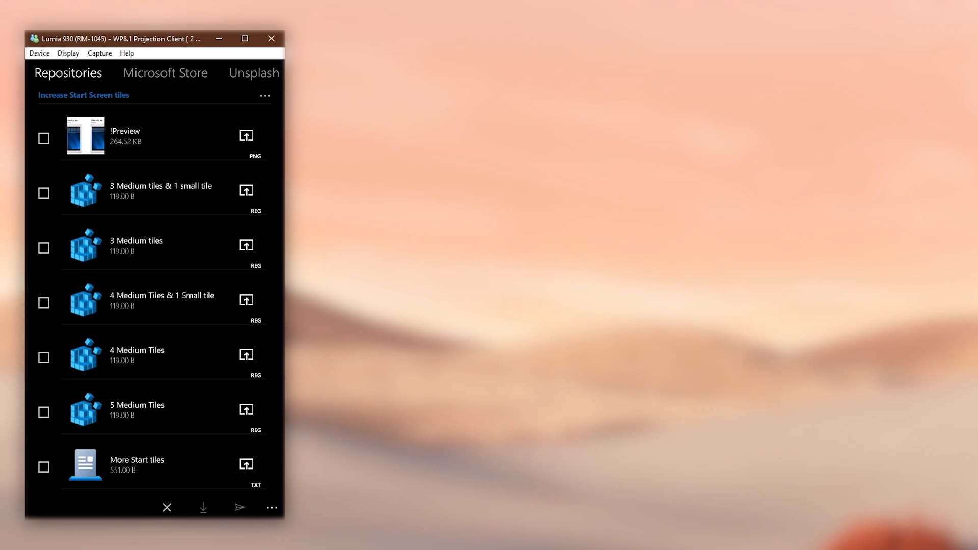
left_click(44, 247)
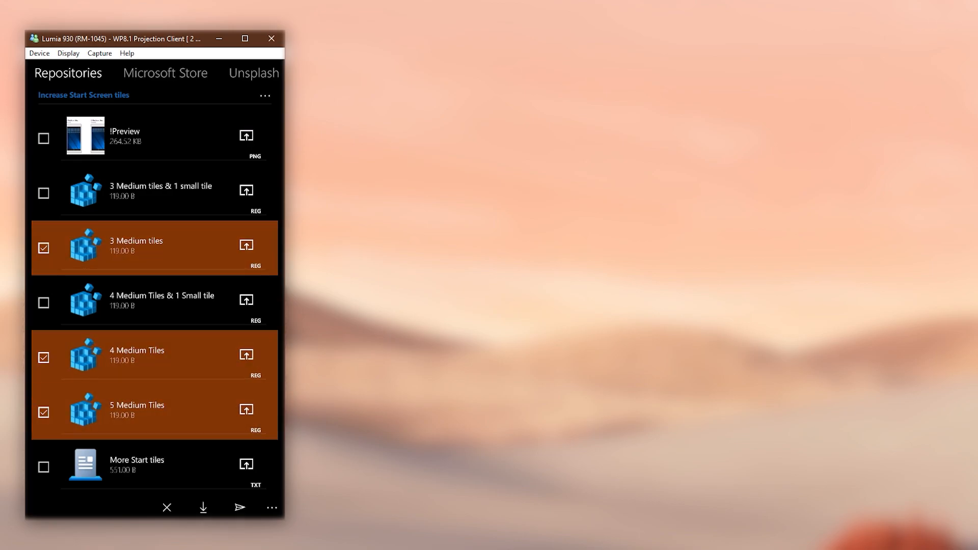
left_click(202, 506)
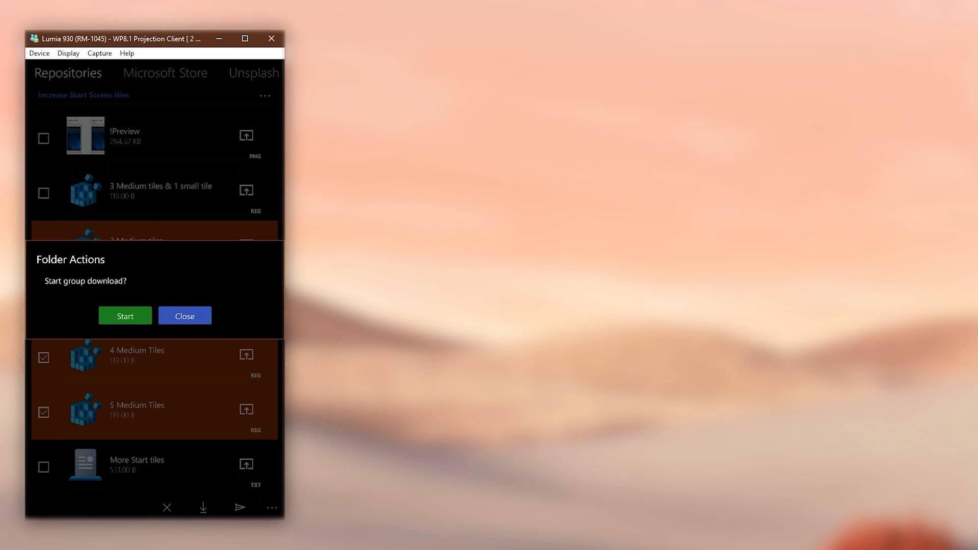
left_click(124, 316)
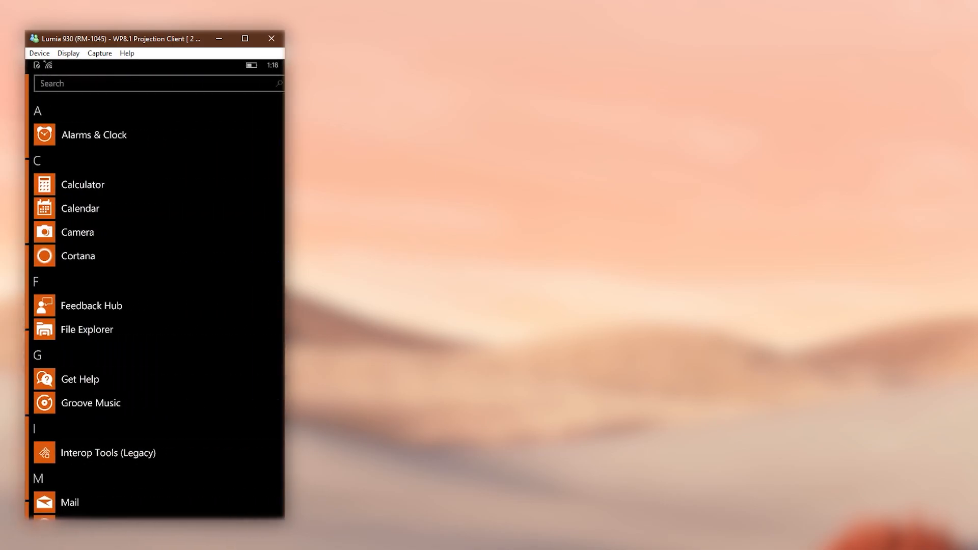
- Launch Interop Tools with this device as provider and choose Import Registry File
left_click(107, 452)
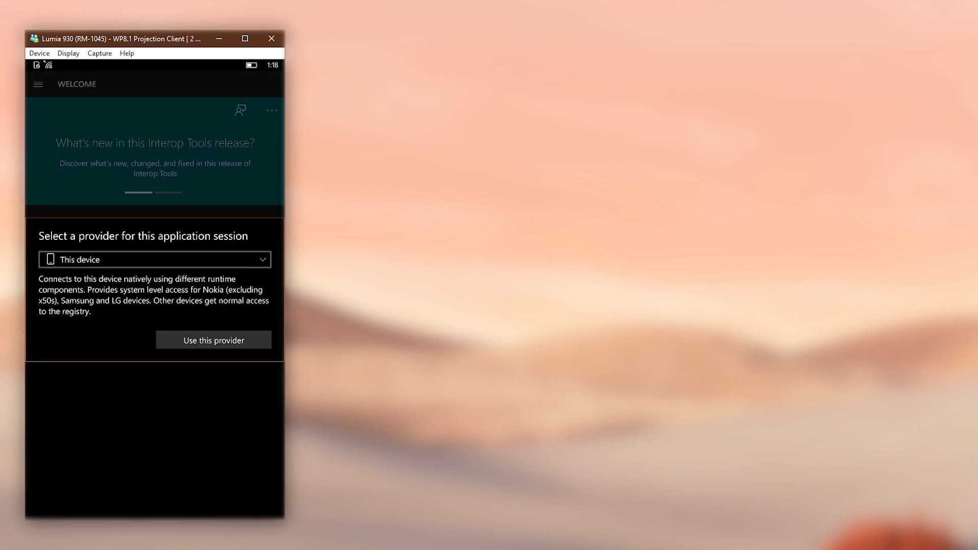
left_click(213, 340)
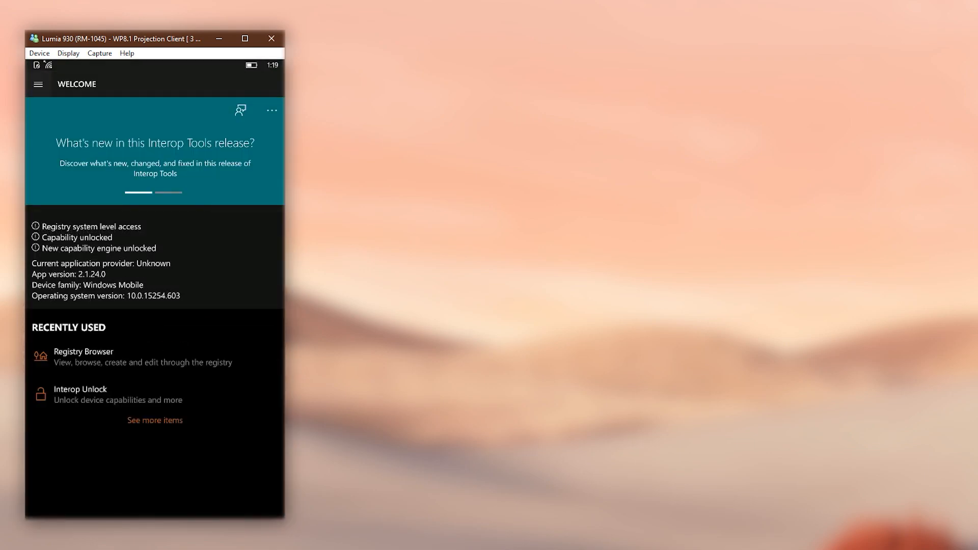
left_click(38, 84)
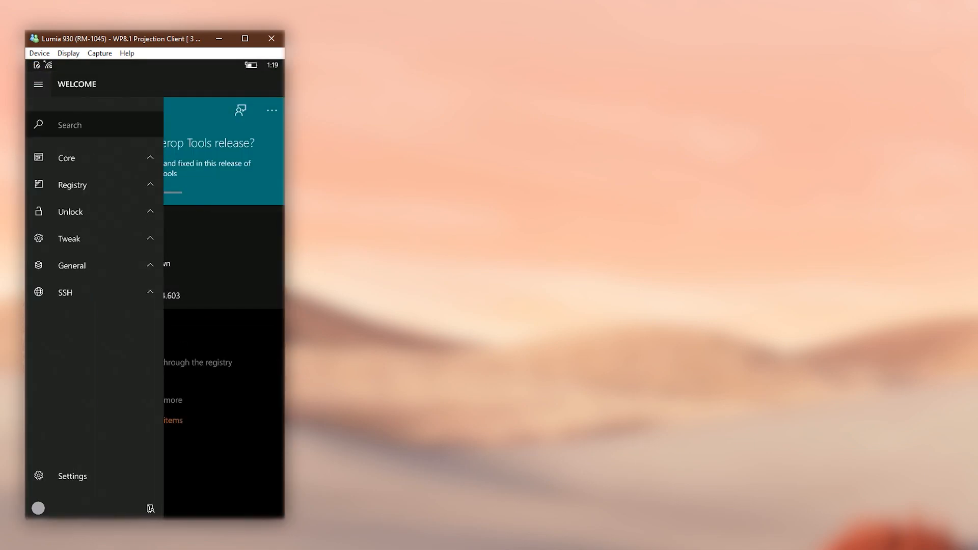
left_click(71, 184)
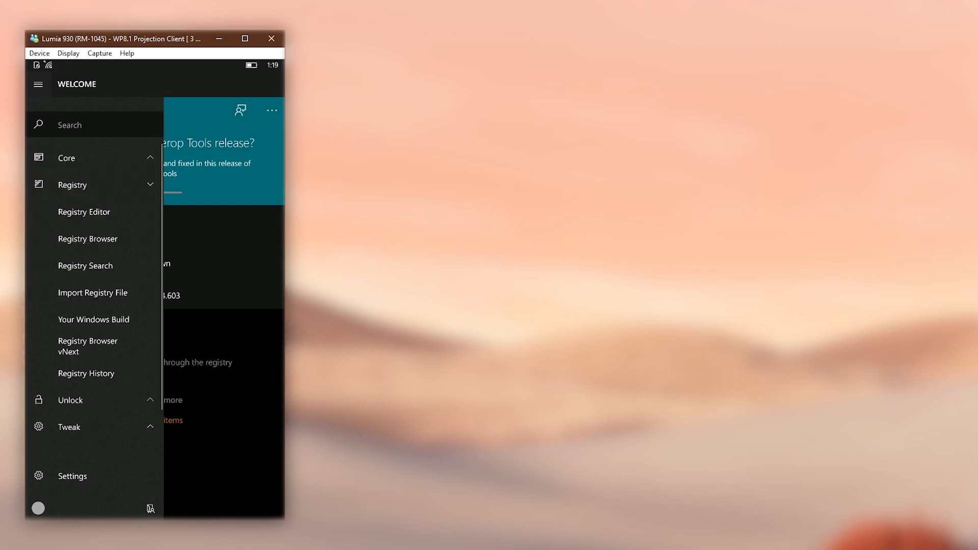
mouse_move(93, 292)
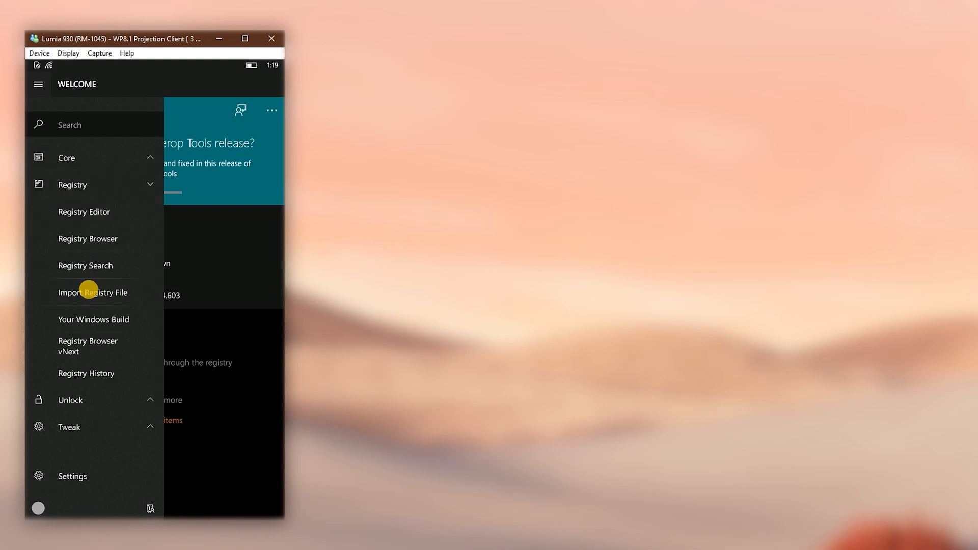
left_click(93, 292)
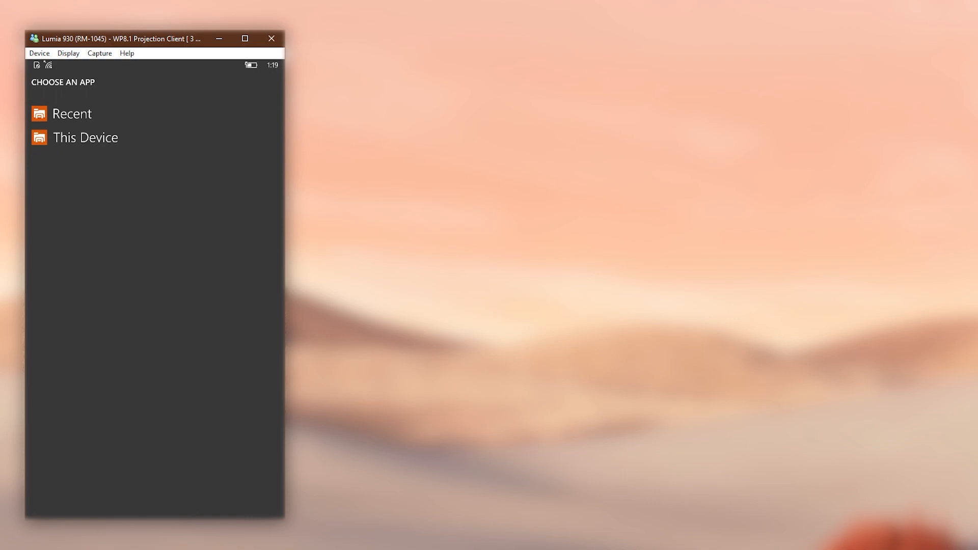
- Import the 5 Medium Tiles file from Downloads, setting TileColumnSize to 10
left_click(85, 138)
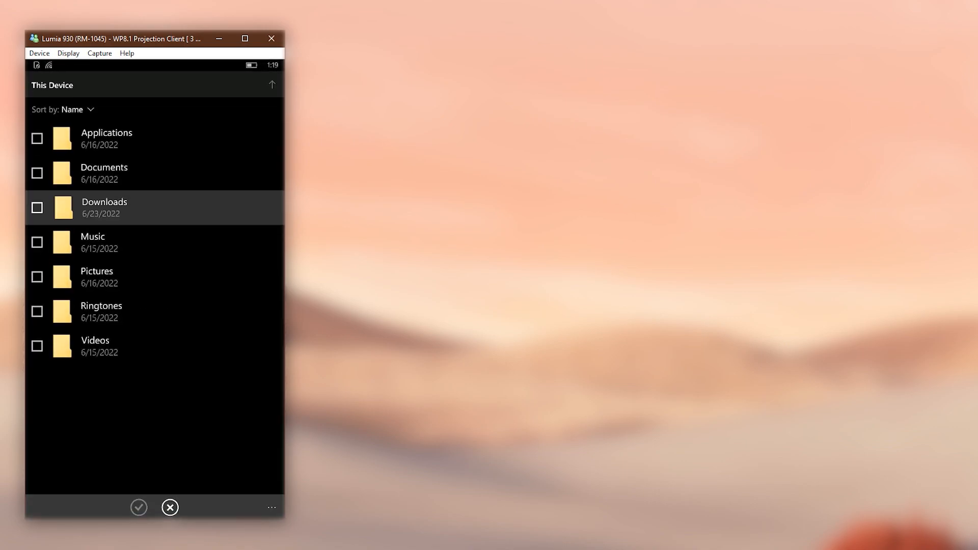
double_click(104, 207)
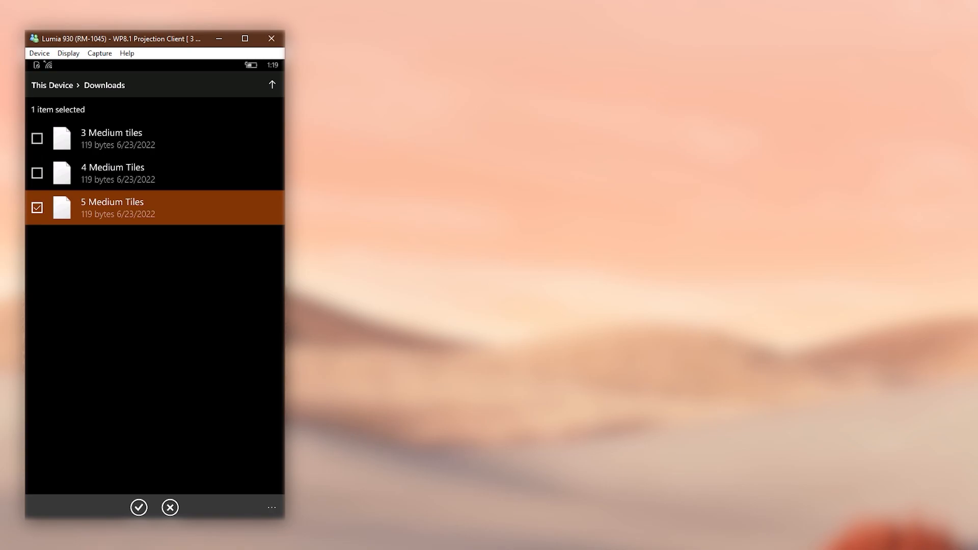
left_click(139, 507)
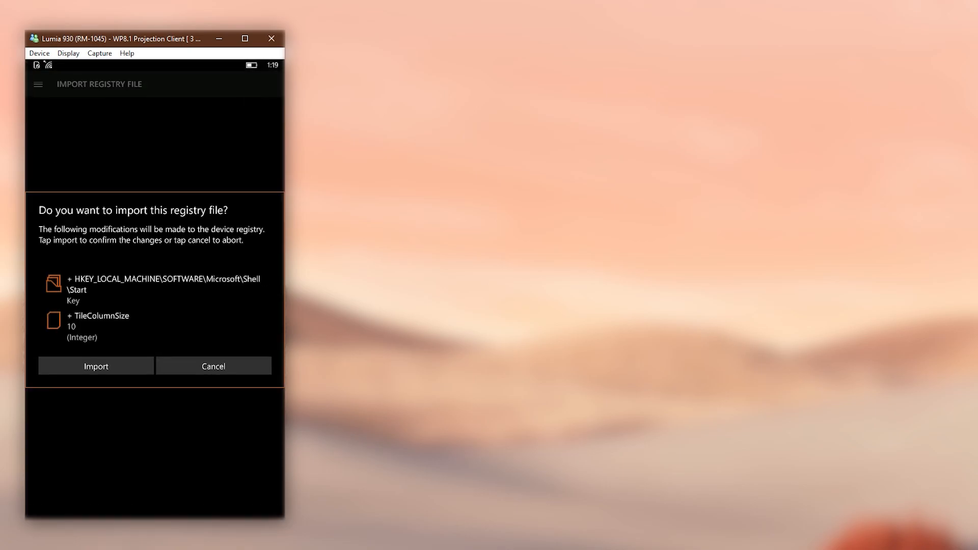
left_click(95, 366)
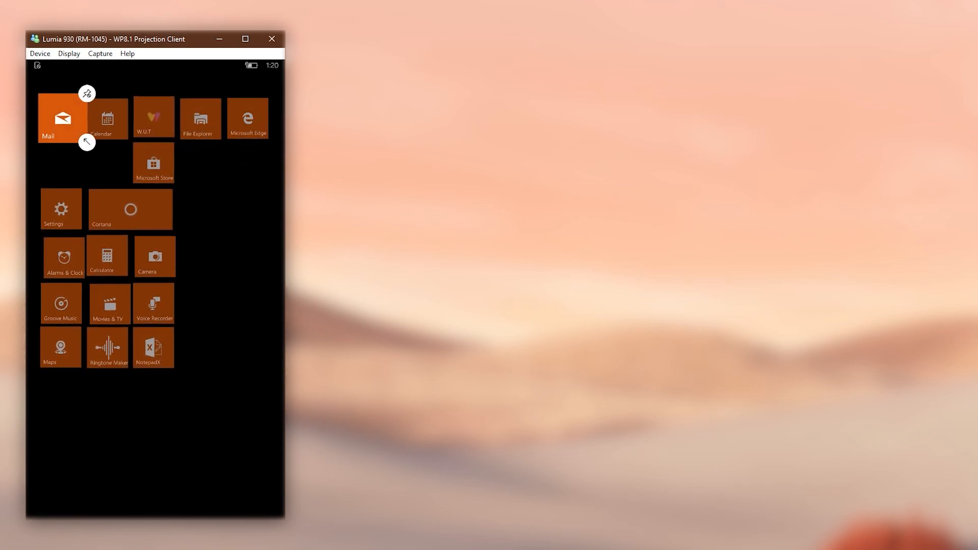
- Exit tile edit mode on Start to view the five-medium-tile grid
left_click(200, 118)
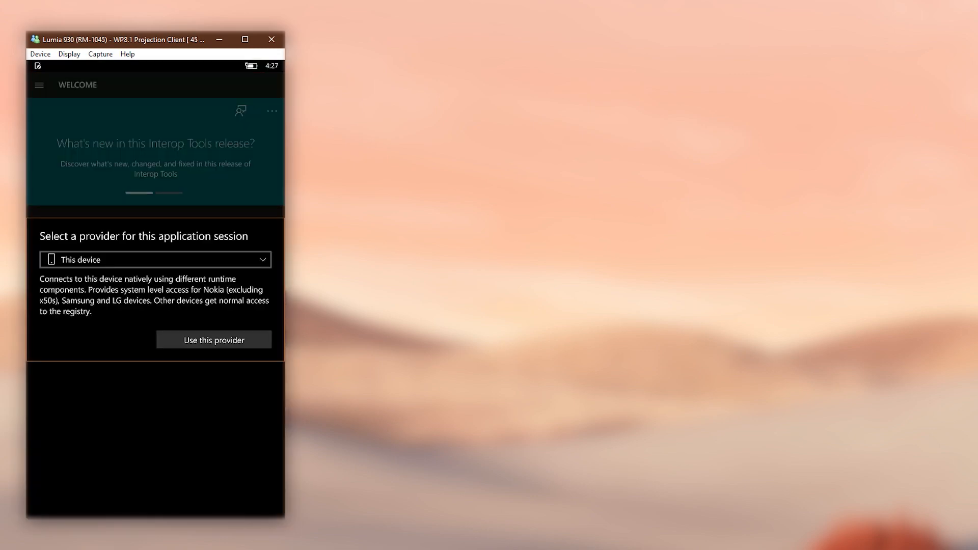
- Connect with this device as provider and launch the Registry Browser listing the hives
left_click(213, 340)
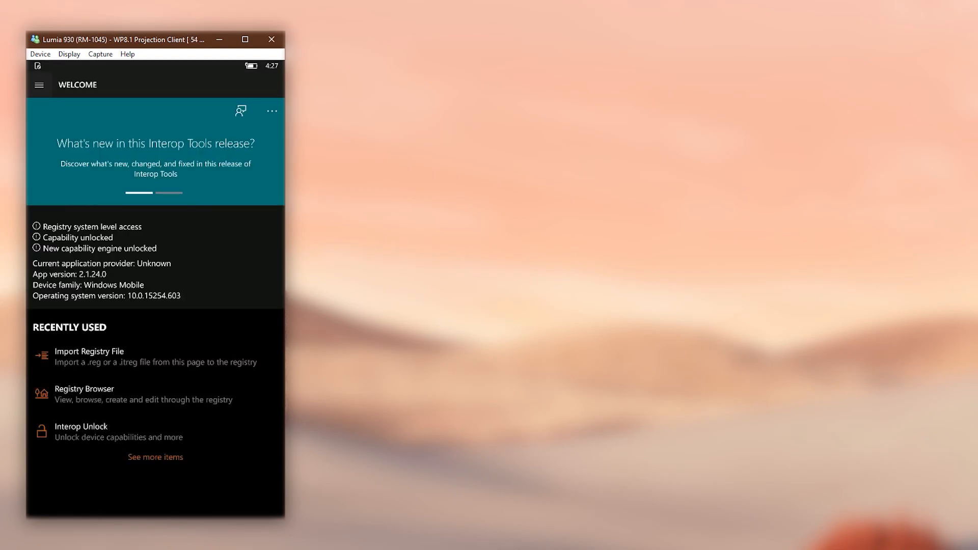
left_click(38, 85)
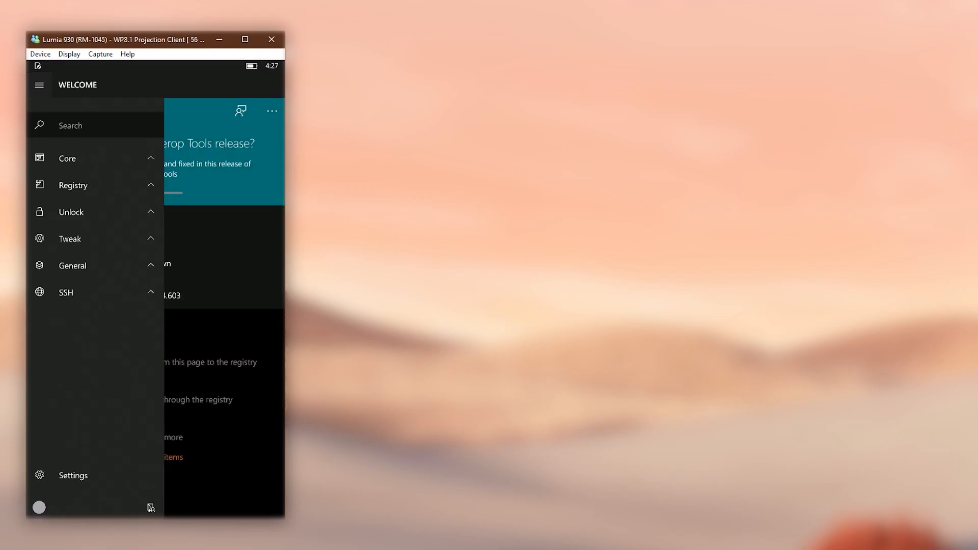
left_click(94, 184)
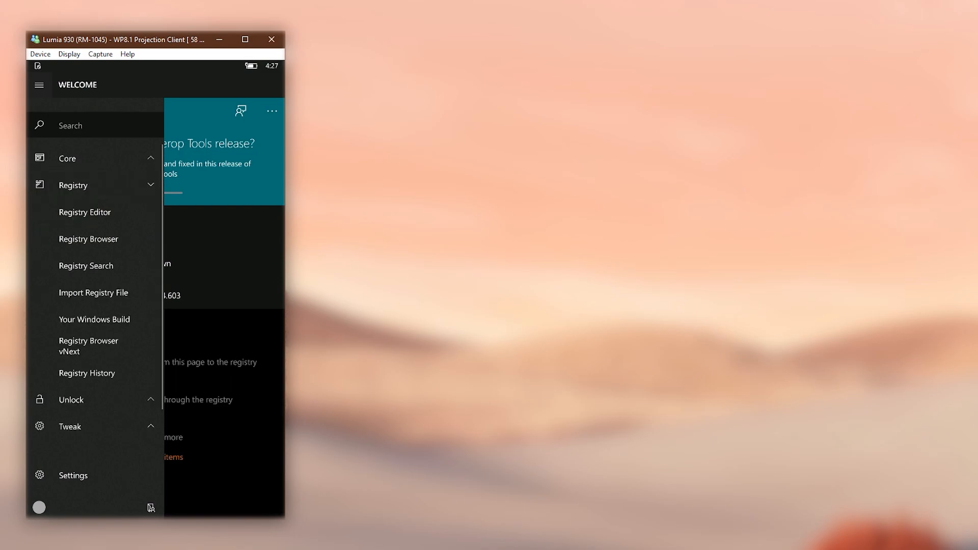
mouse_move(89, 238)
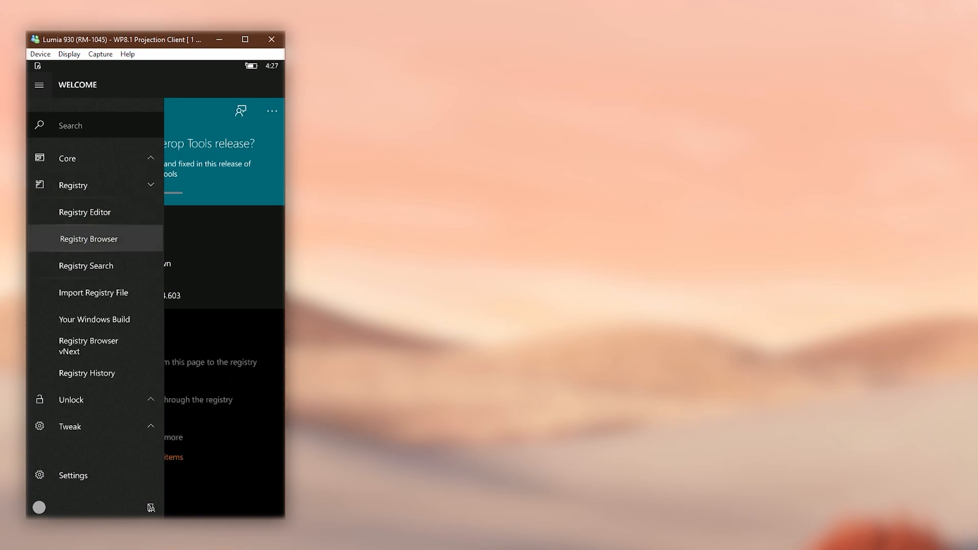
left_click(89, 239)
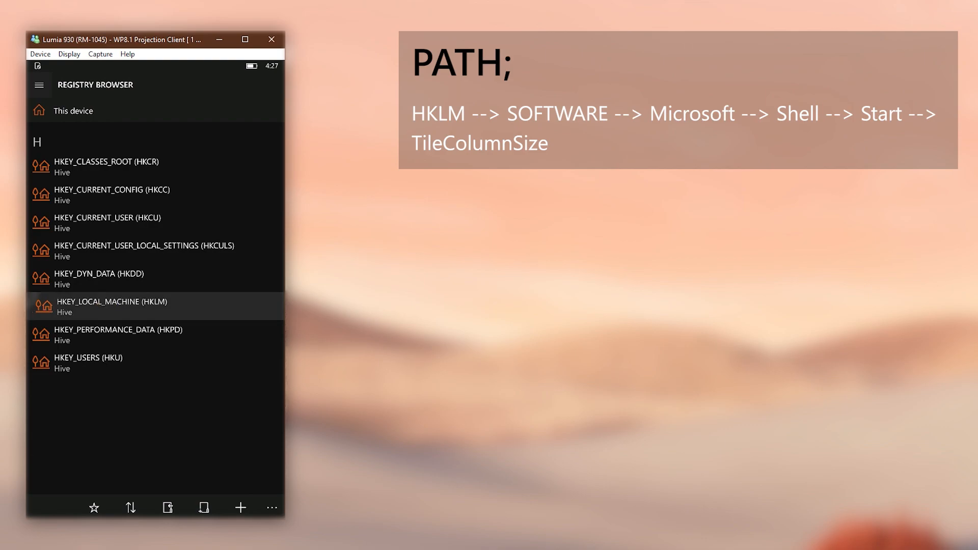
- Browse HKLM\SOFTWARE\Microsoft\Shell\Start and select TileColumnSize, currently 6
left_click(112, 305)
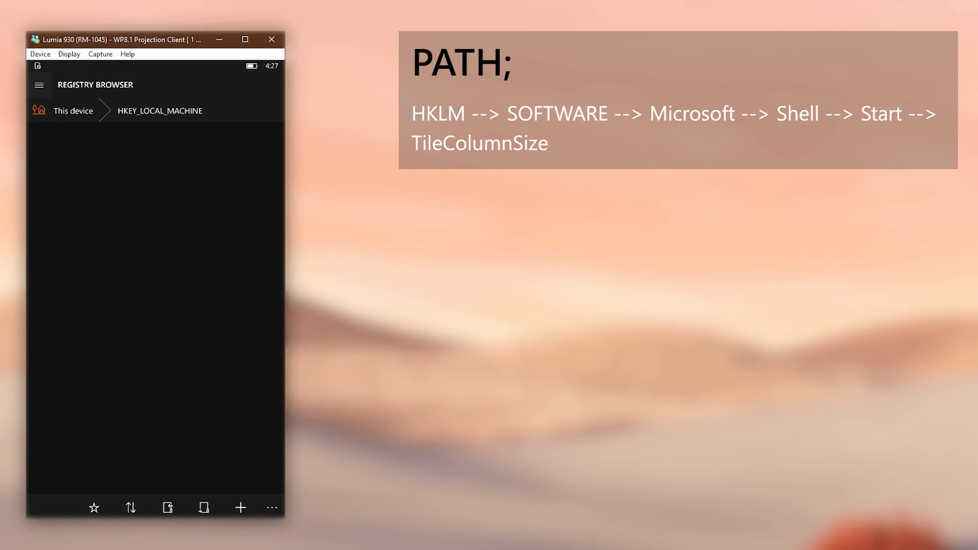
left_click(159, 110)
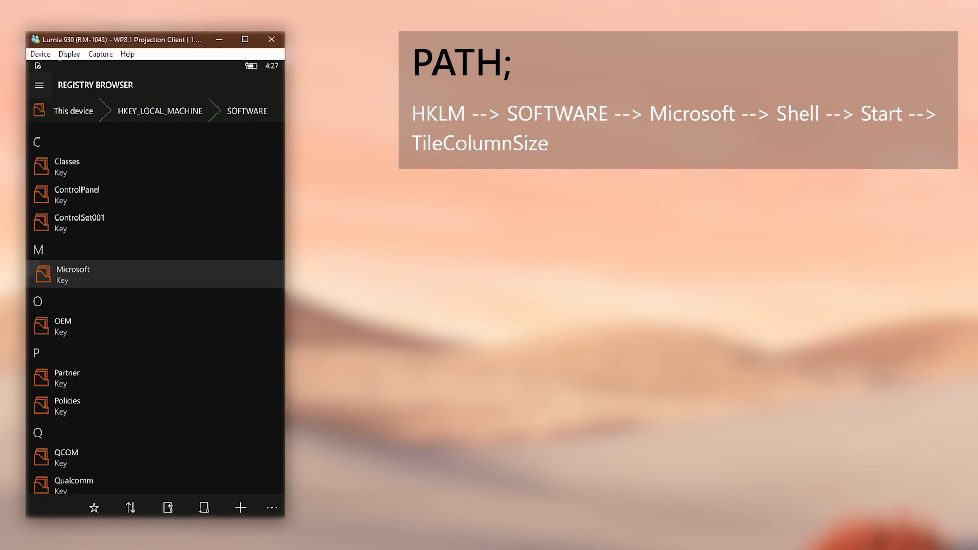
left_click(72, 273)
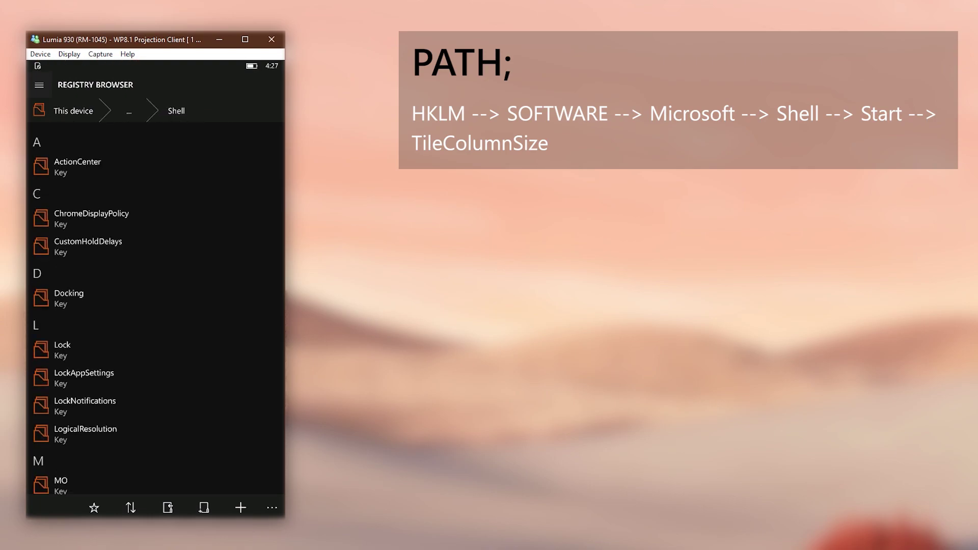
scroll("down", 3)
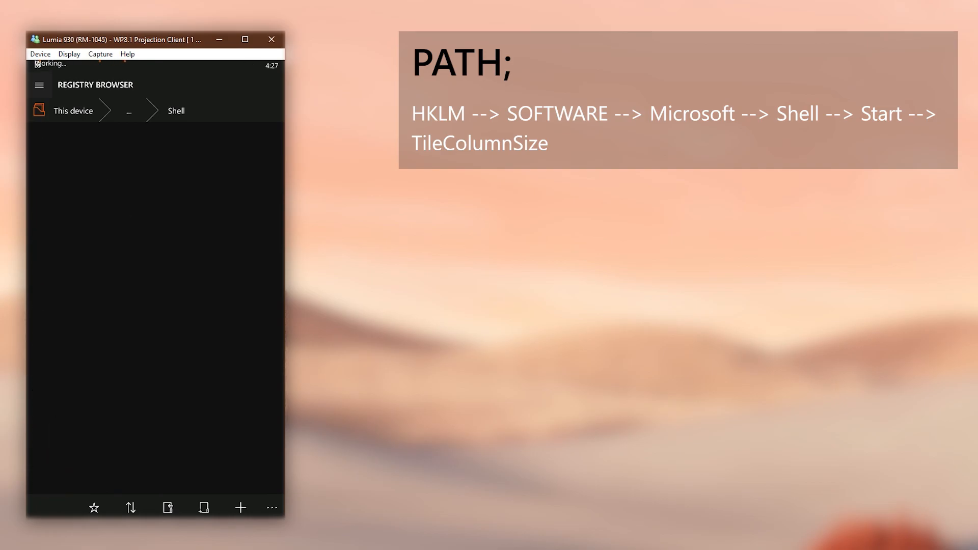
left_click(176, 111)
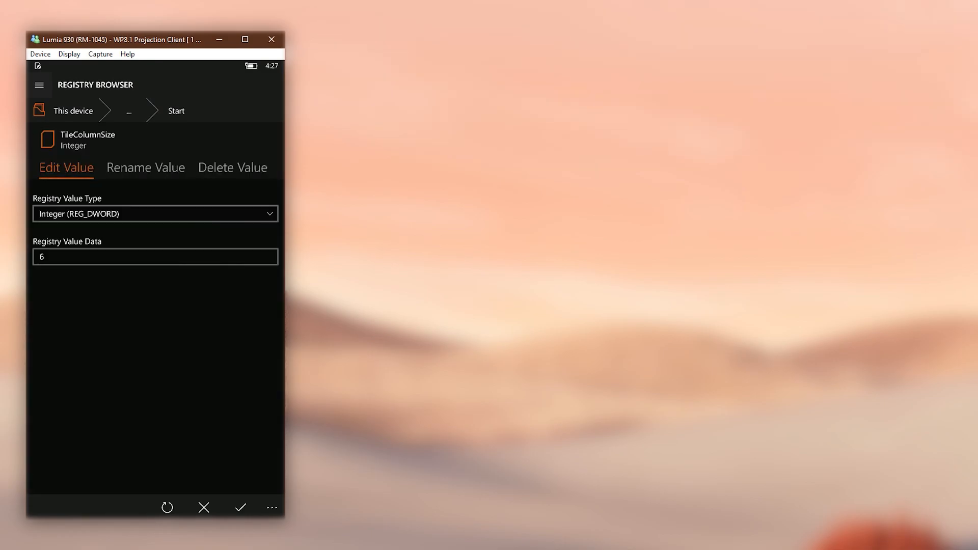
- Set TileColumnSize data to 12 and save the value
type("12")
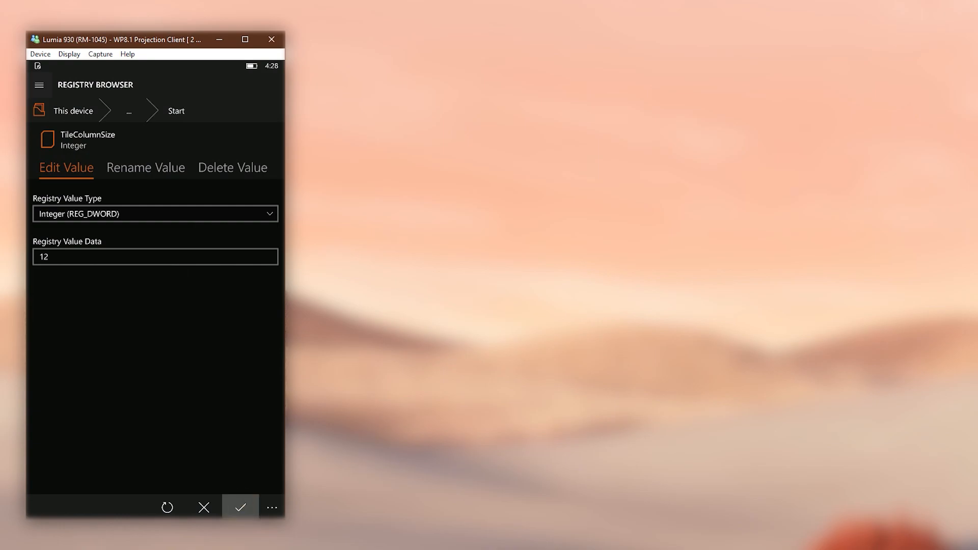
left_click(239, 506)
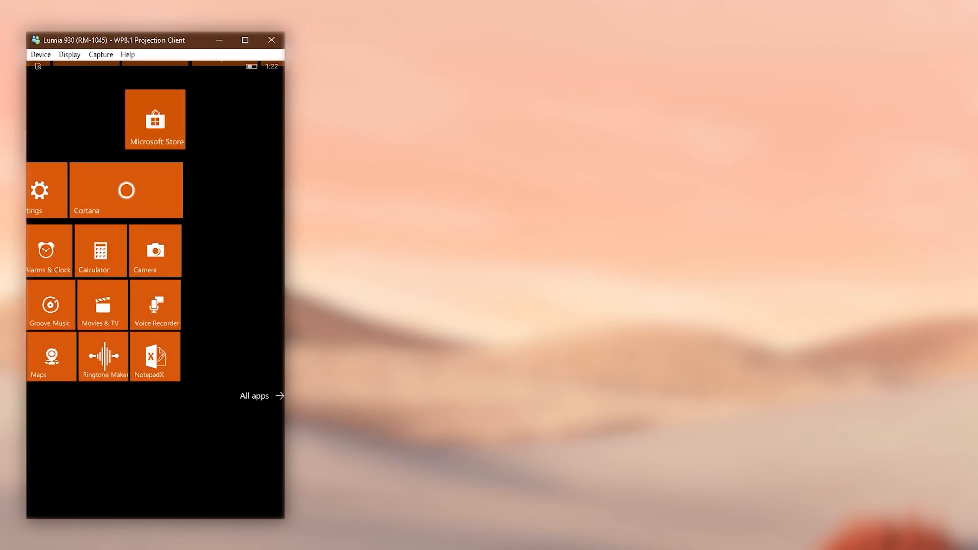
- In Settings > Personalization > Start, switch Show more tiles to Off
left_click(40, 190)
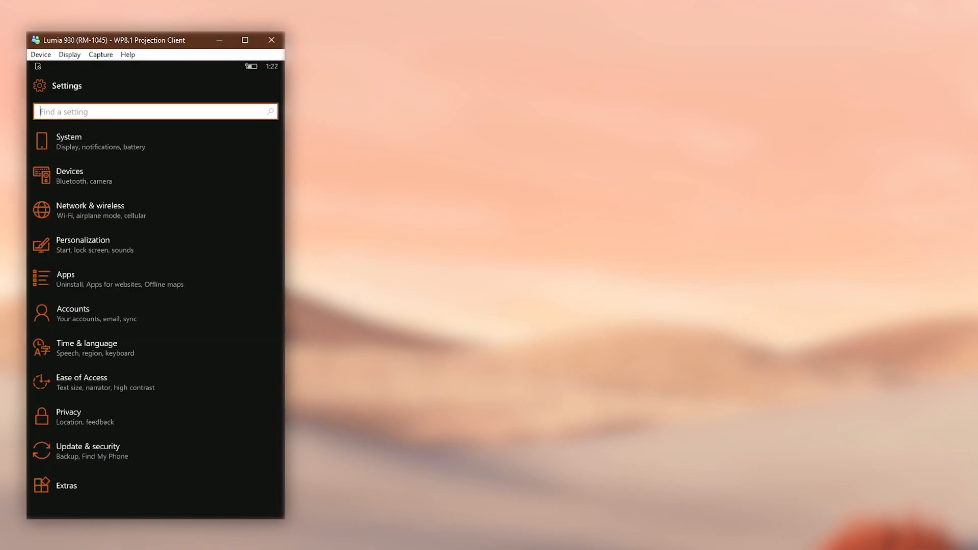
left_click(82, 245)
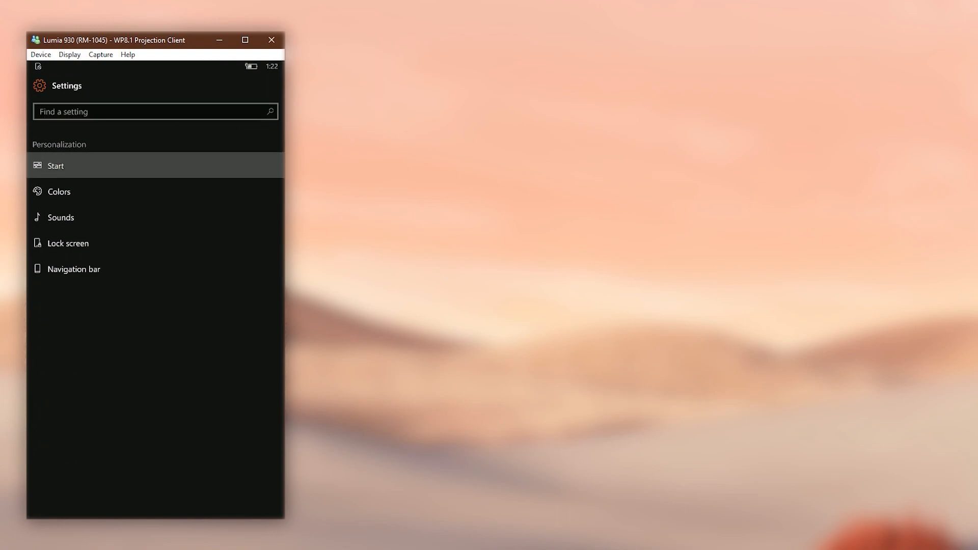
left_click(55, 165)
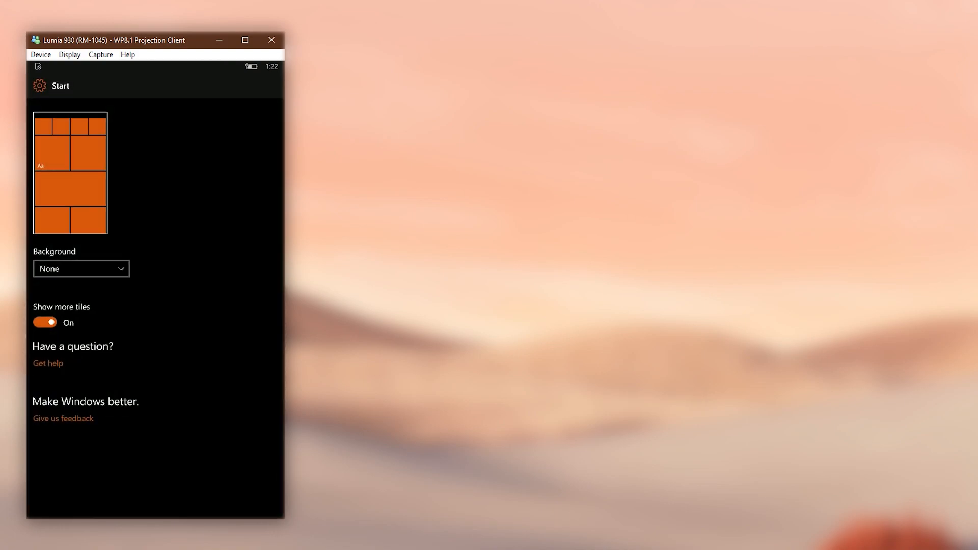
left_click(44, 323)
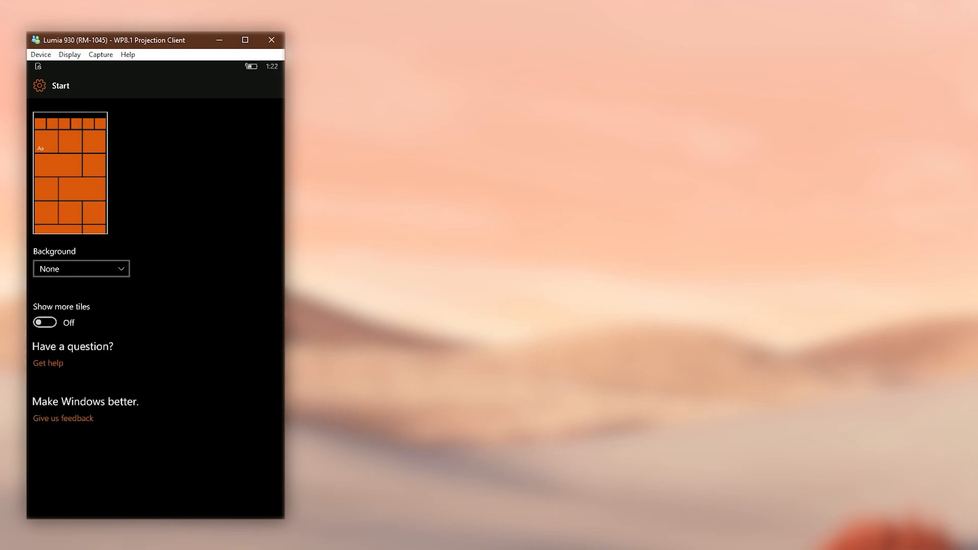